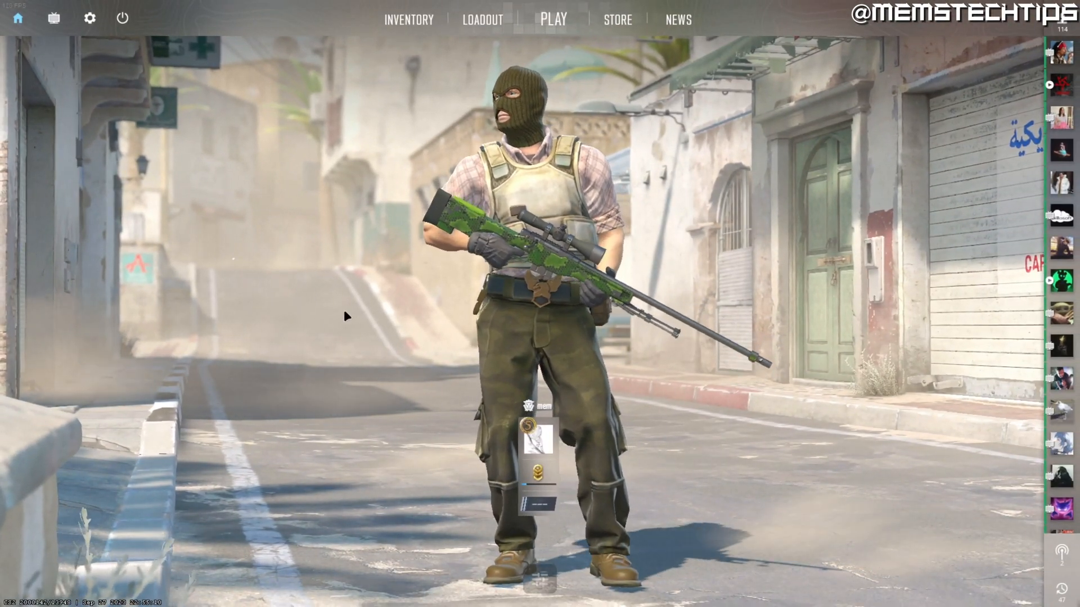
Step: Show the game's video settings, currently Widescreen 16:9 at 1920x1080
{"action": "left_click", "coordinate": [87, 18]}
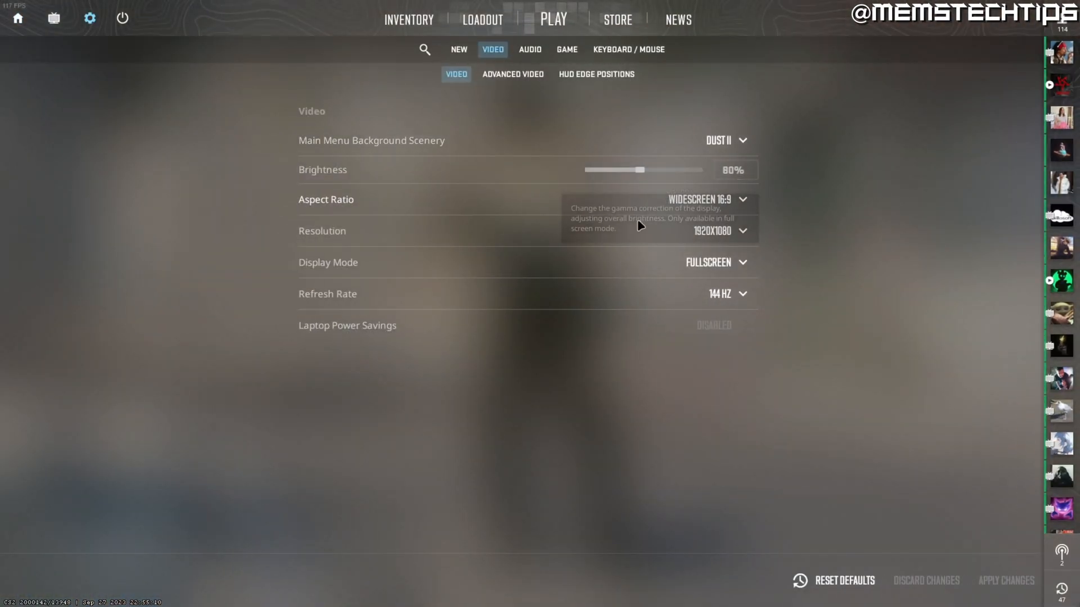
{"action": "mouse_move", "coordinate": [788, 193]}
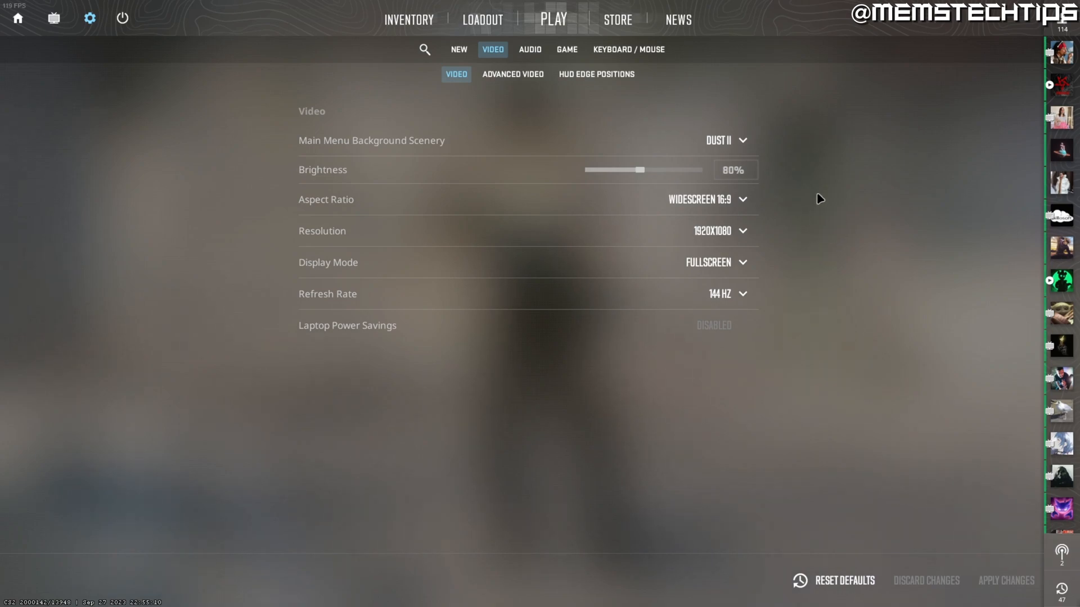
{"action": "mouse_move", "coordinate": [803, 169]}
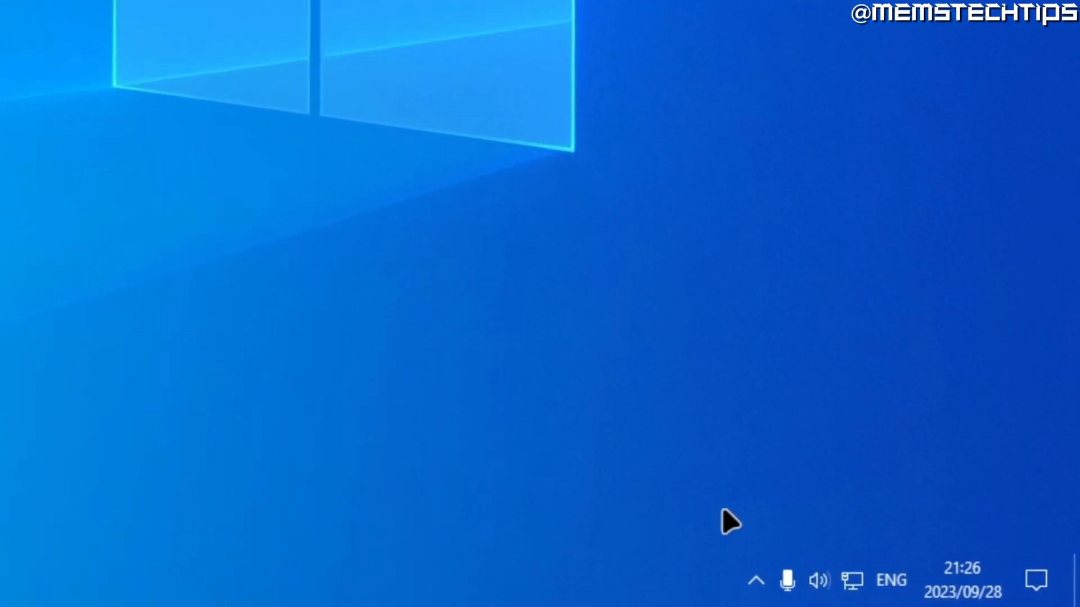
Step: Launch the NVIDIA Control Panel from the desktop context menu
{"action": "left_click", "coordinate": [757, 582]}
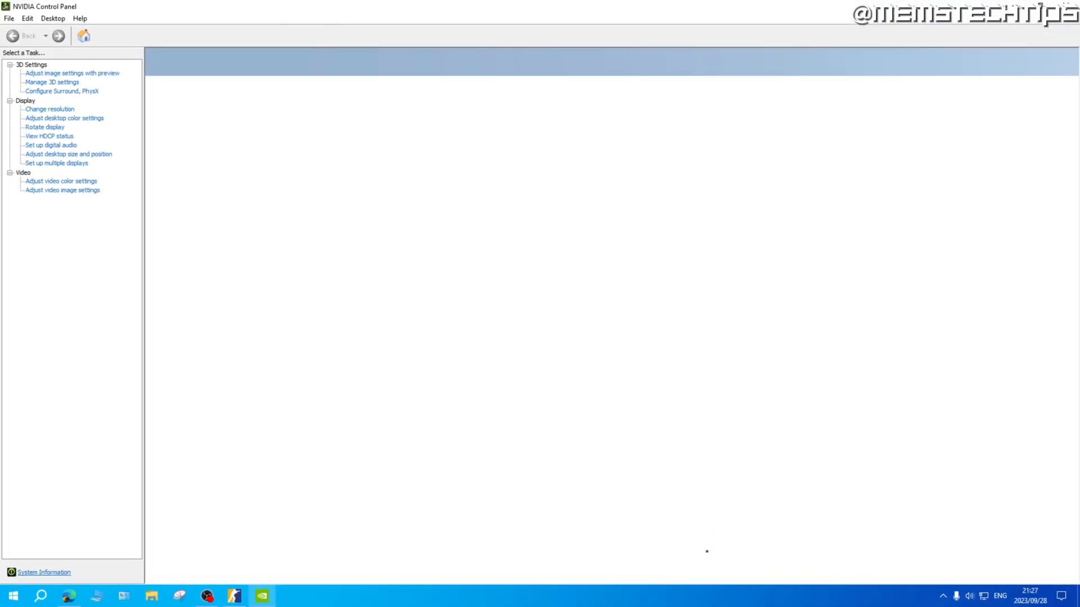
Step: Set desktop scaling to Aspect ratio performed on the Display with game override on, and keep the configuration
{"action": "left_click", "coordinate": [68, 153]}
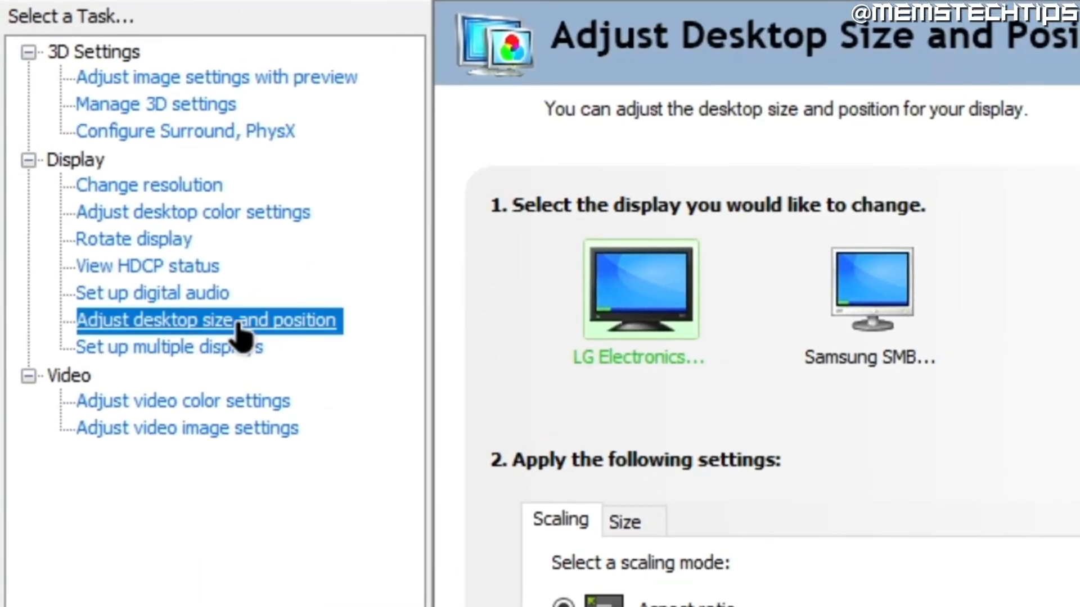
{"action": "scroll", "scroll_direction": "down", "scroll_amount": 3}
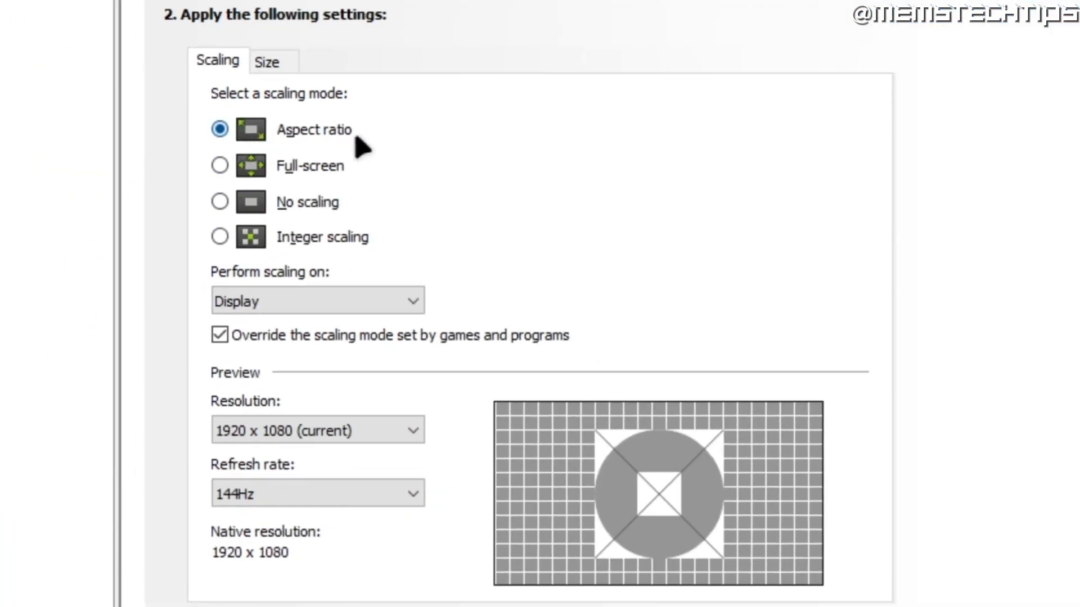
{"action": "mouse_move", "coordinate": [338, 148]}
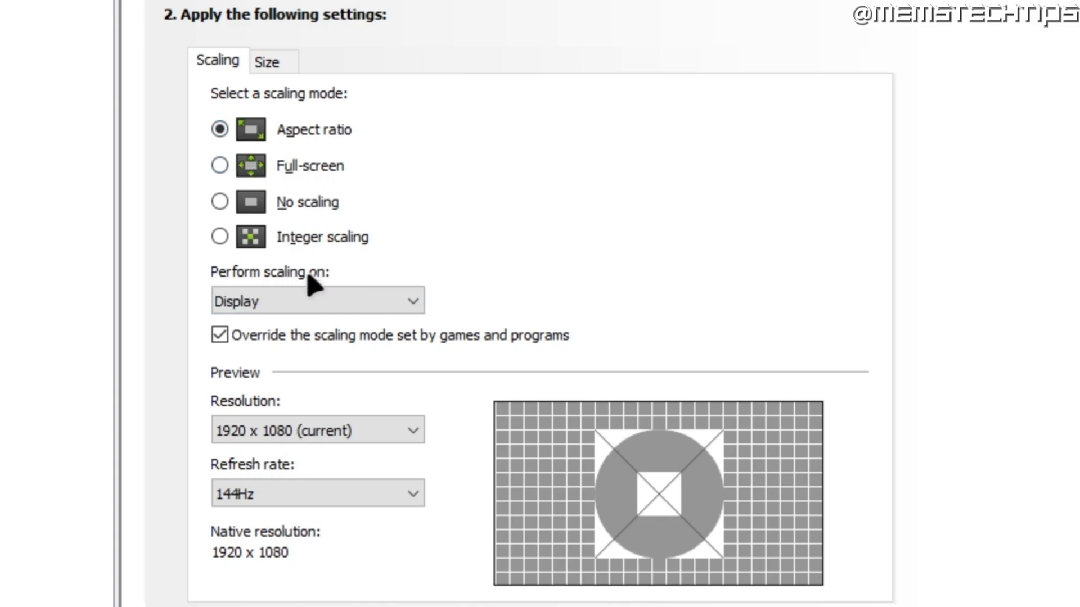
{"action": "left_click", "coordinate": [317, 301]}
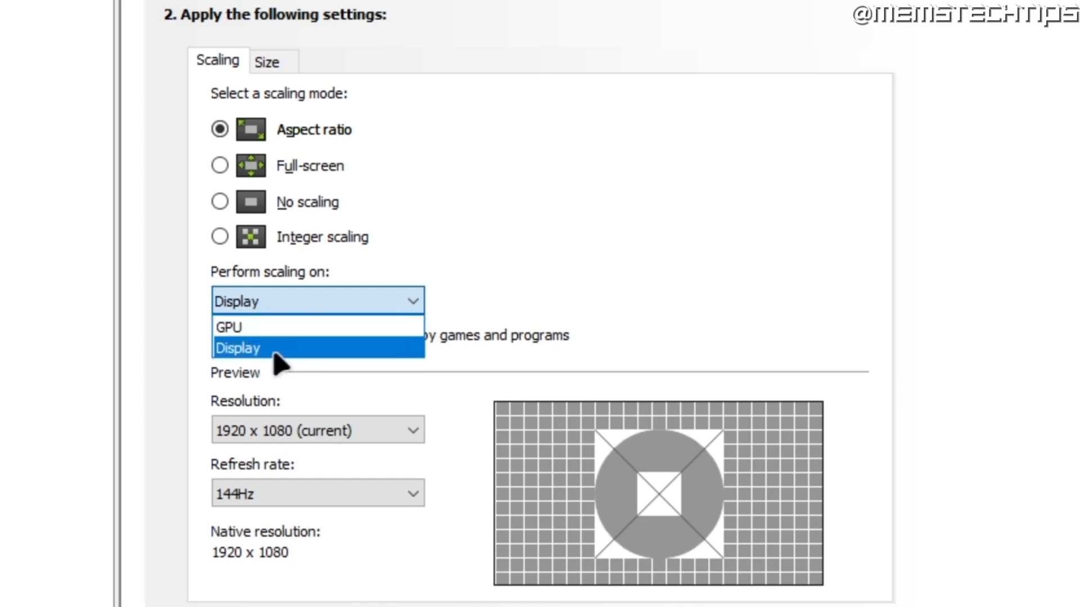
{"action": "left_click", "coordinate": [237, 349]}
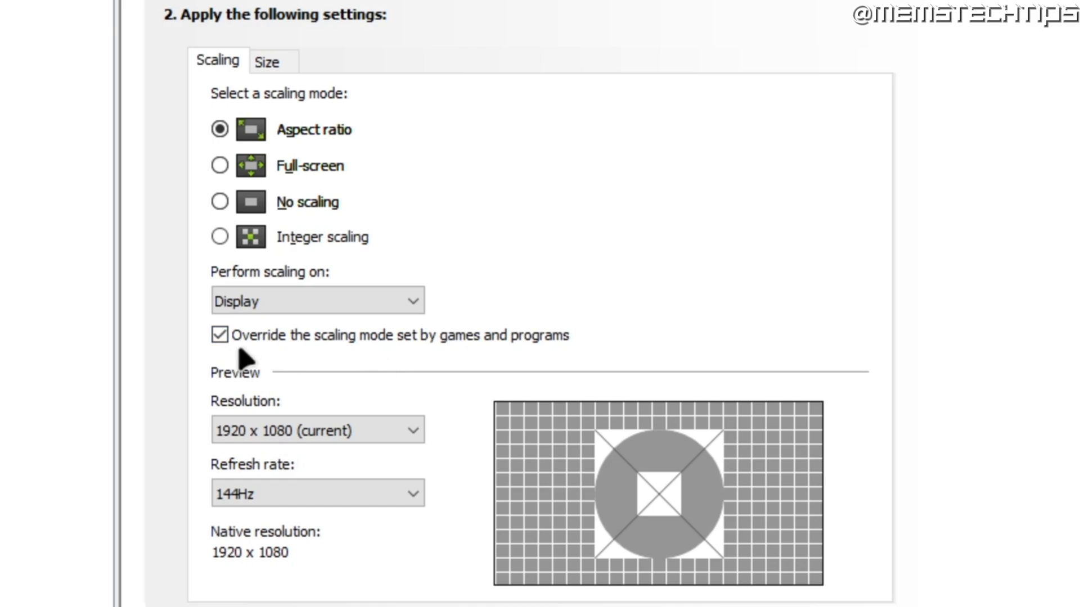
{"action": "mouse_move", "coordinate": [562, 366]}
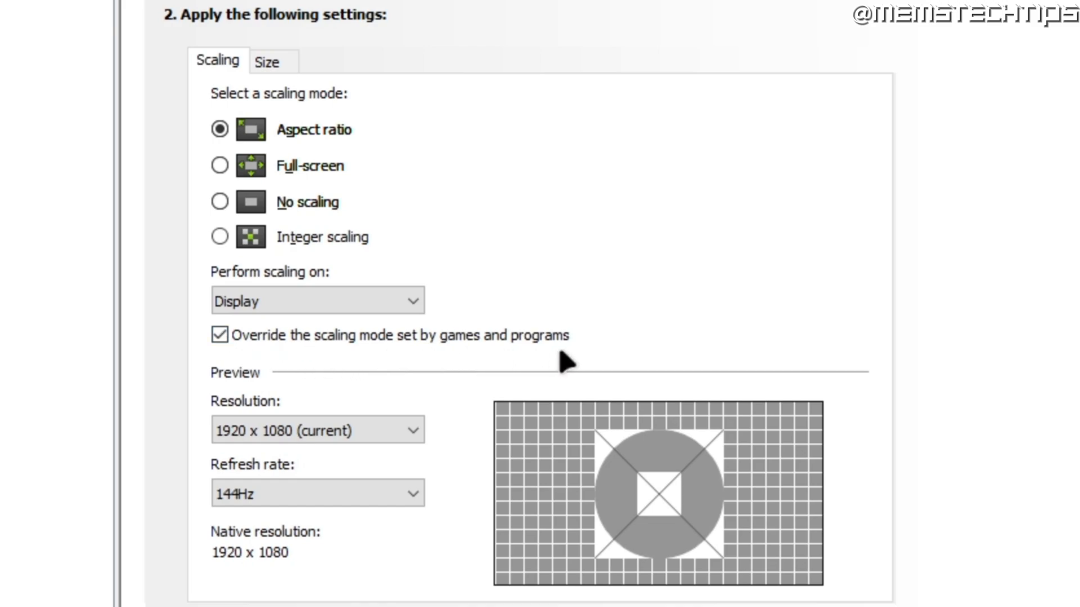
{"action": "left_click", "coordinate": [218, 335]}
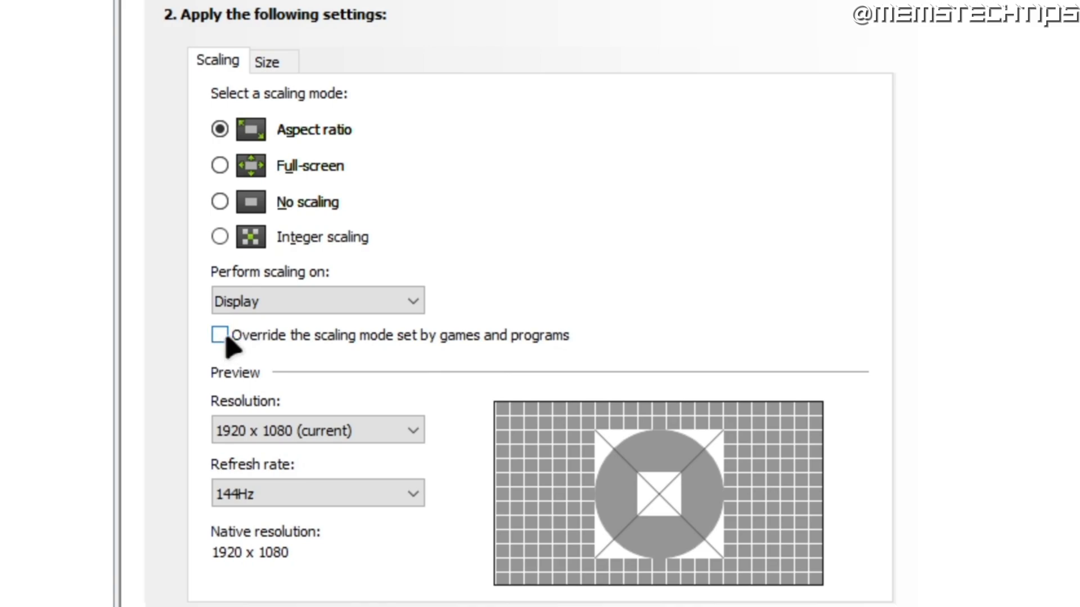
{"action": "left_click", "coordinate": [220, 335]}
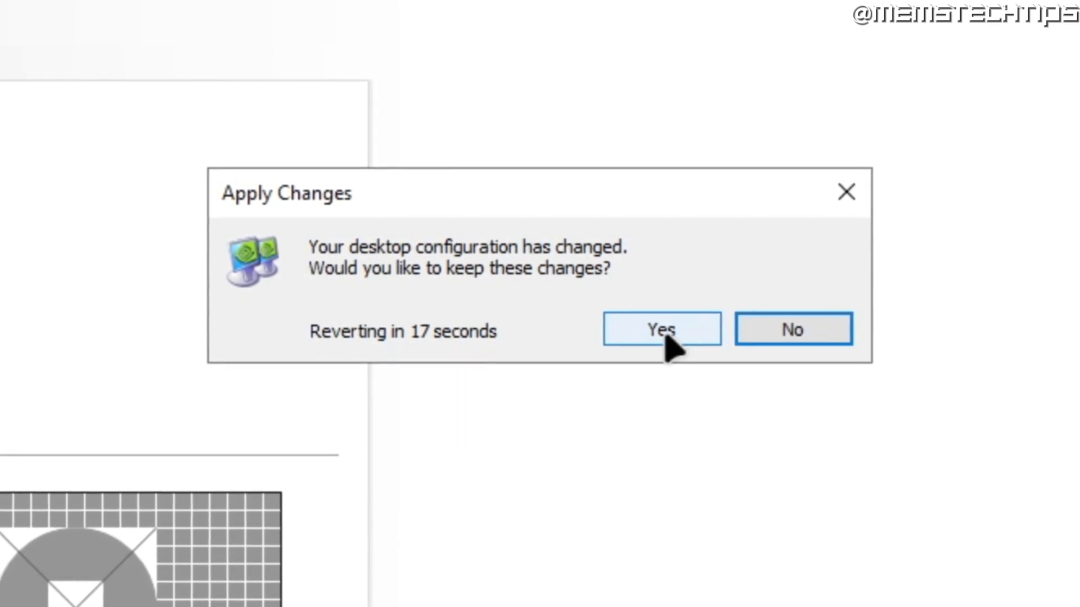
{"action": "left_click", "coordinate": [661, 329]}
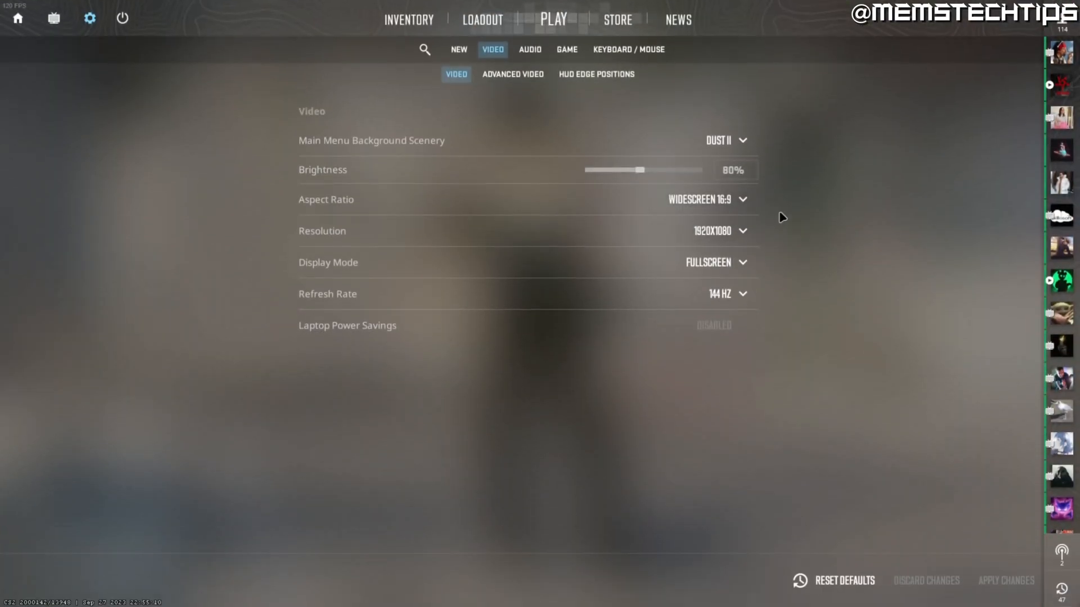
Step: Choose Normal 4:3 at 1440x1080 fullscreen with 144 Hz refresh rate and apply the changes
{"action": "left_click", "coordinate": [724, 199]}
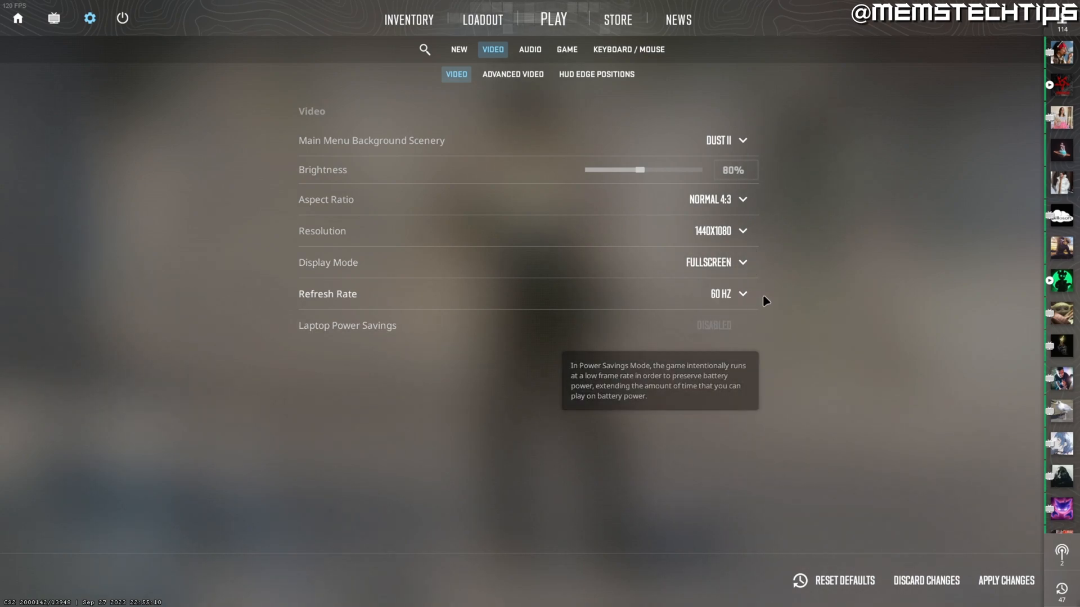
{"action": "left_click", "coordinate": [727, 294]}
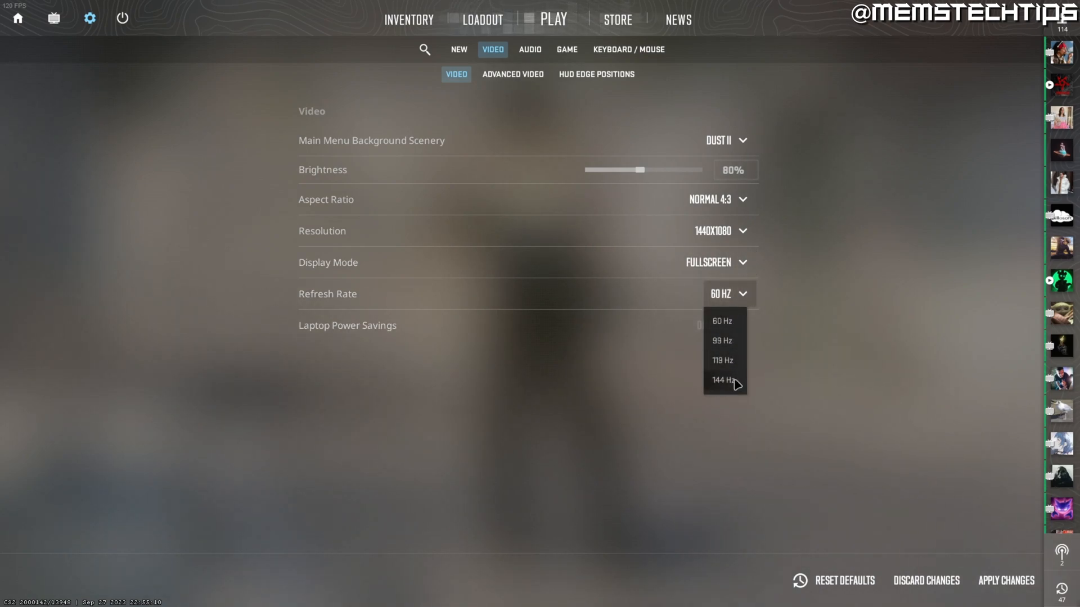
{"action": "left_click", "coordinate": [722, 380]}
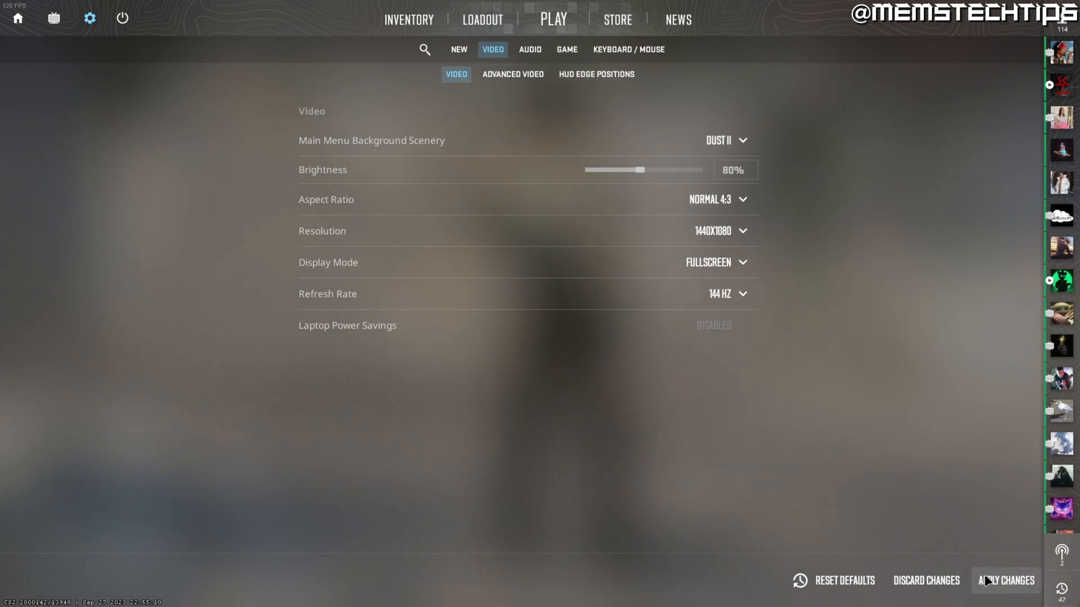
{"action": "left_click", "coordinate": [1006, 581]}
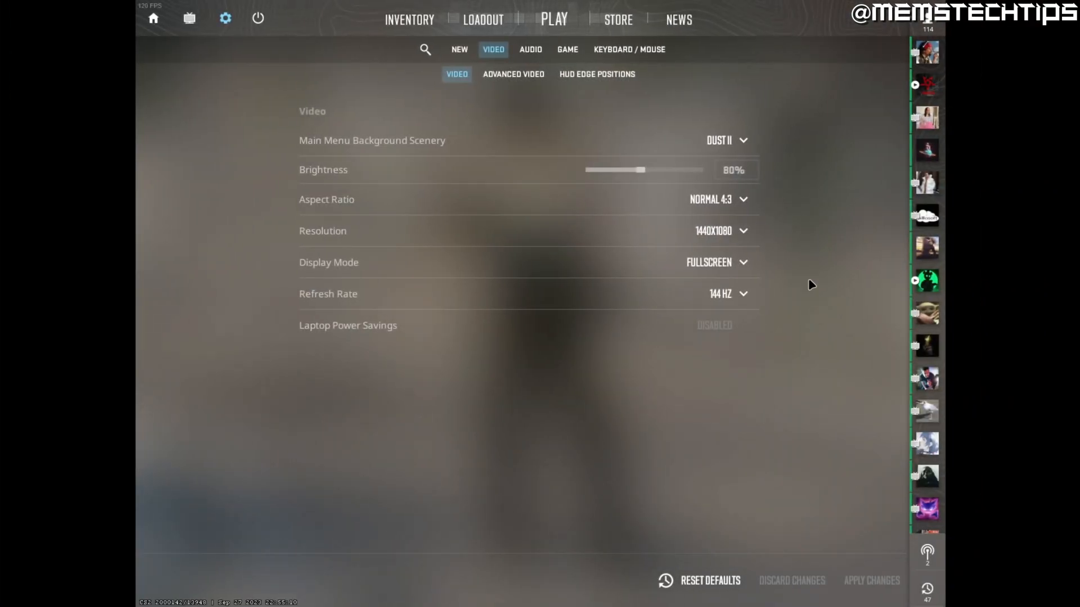
{"action": "mouse_move", "coordinate": [816, 243]}
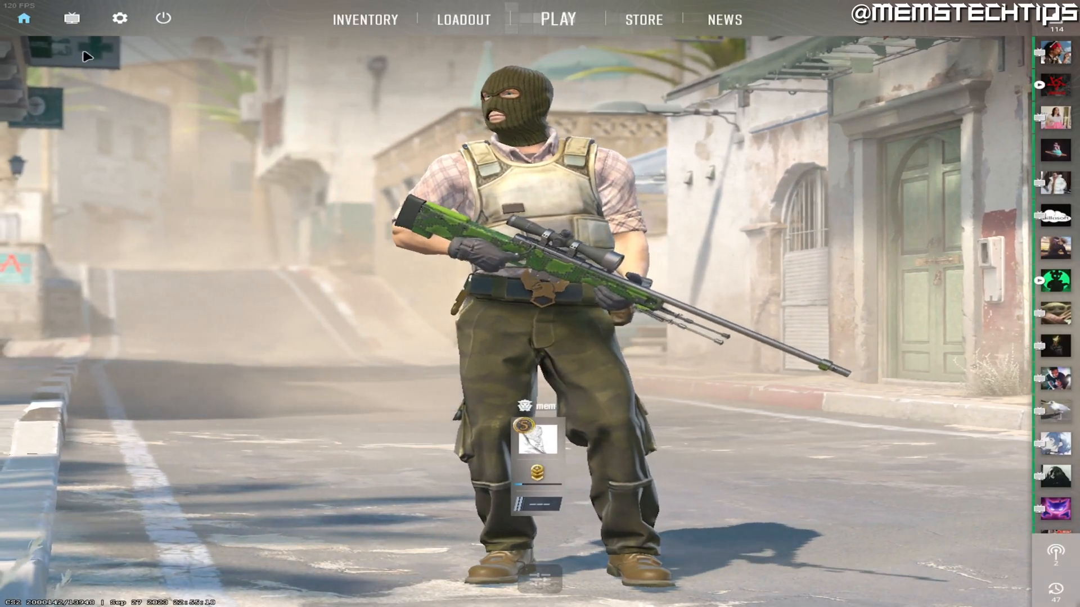
{"action": "left_click", "coordinate": [119, 18]}
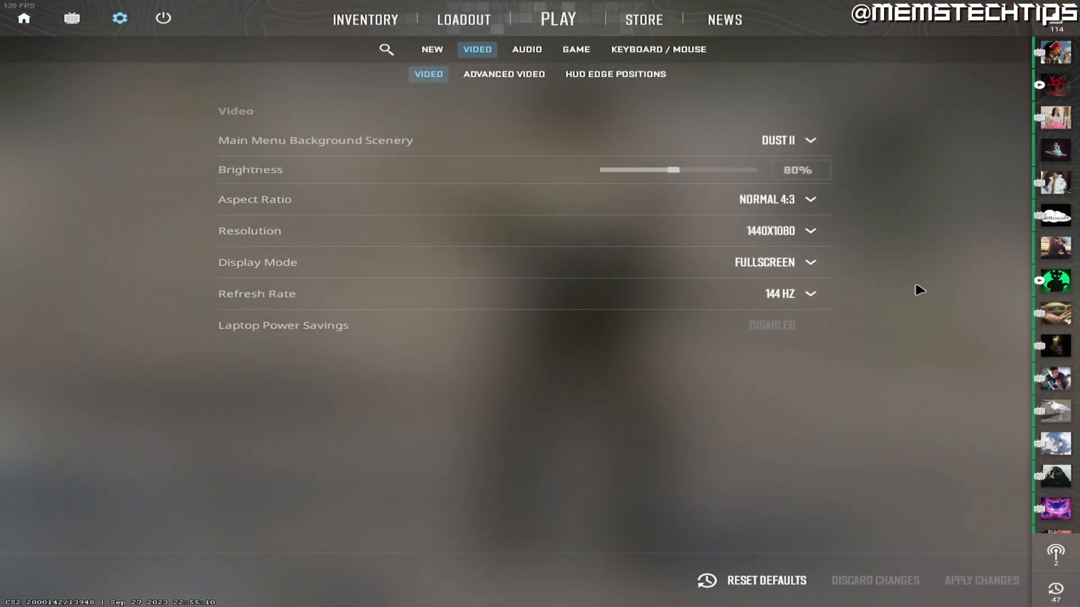